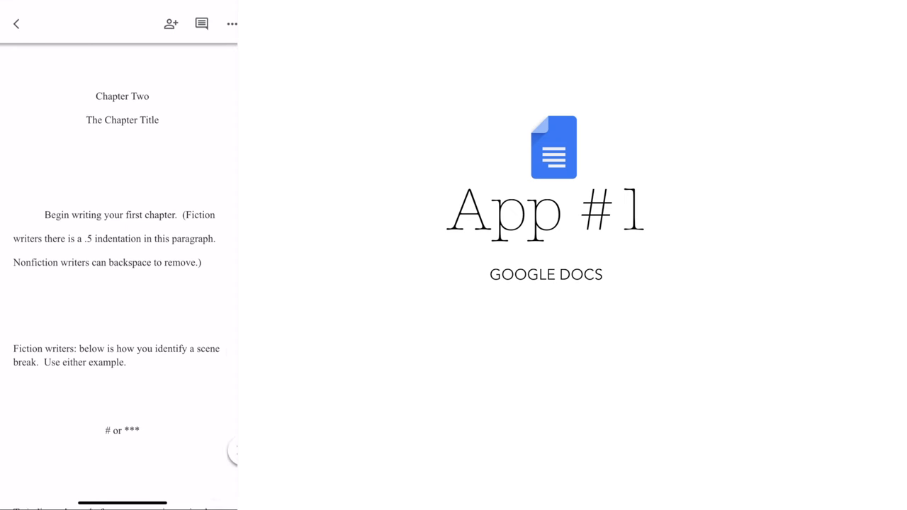
# - Check the word count of Format Template.docx (113 words) and return to its options menu
pyautogui.click(231, 23)
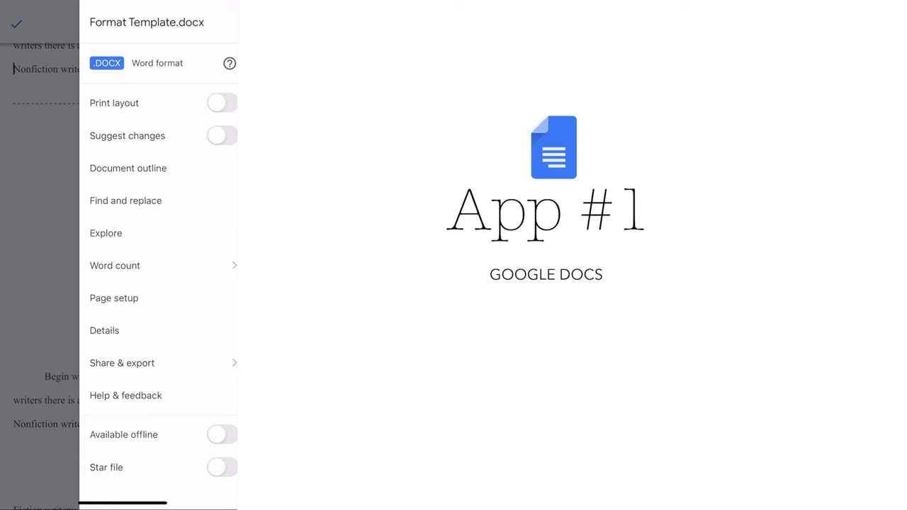
pyautogui.click(115, 265)
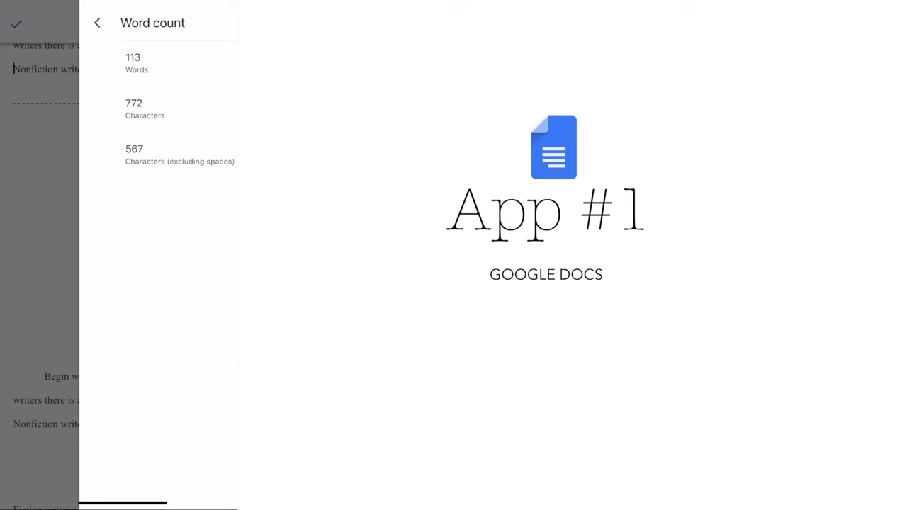
pyautogui.click(97, 23)
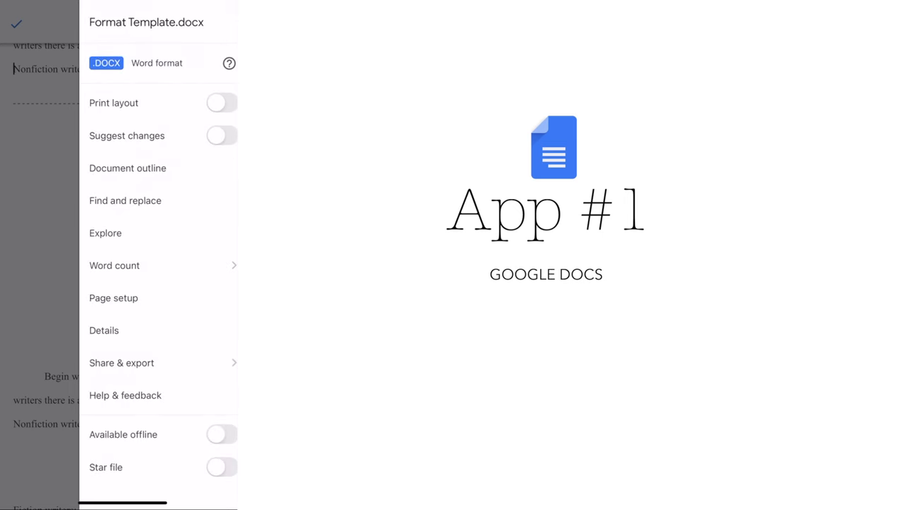
# - View the page setup: portrait orientation, Letter paper and default margins
pyautogui.click(113, 298)
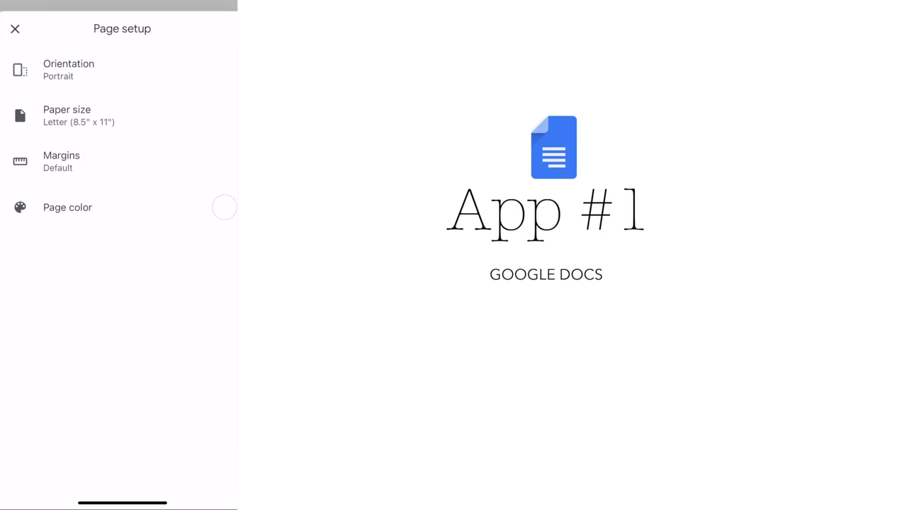
pyautogui.click(15, 28)
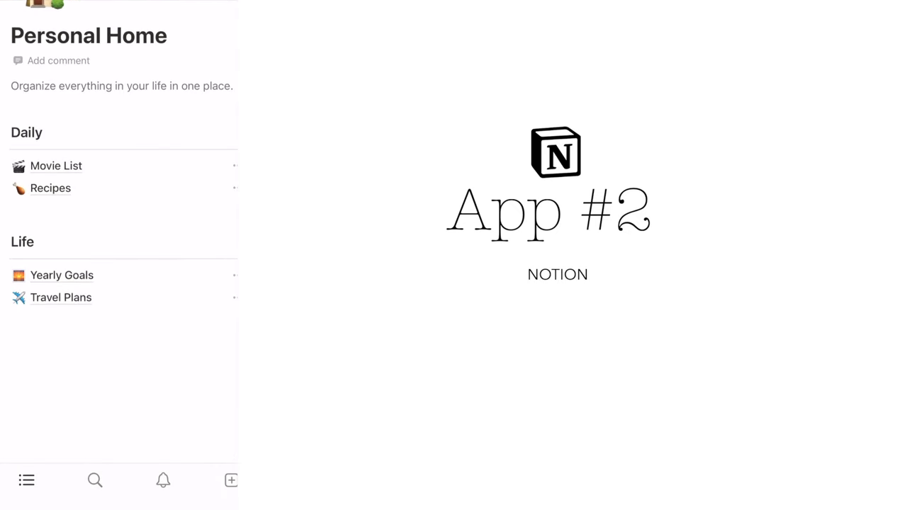
# - Show Notion's private pages sidebar with Personal Home, Task List, Journal and Reading List
pyautogui.click(26, 481)
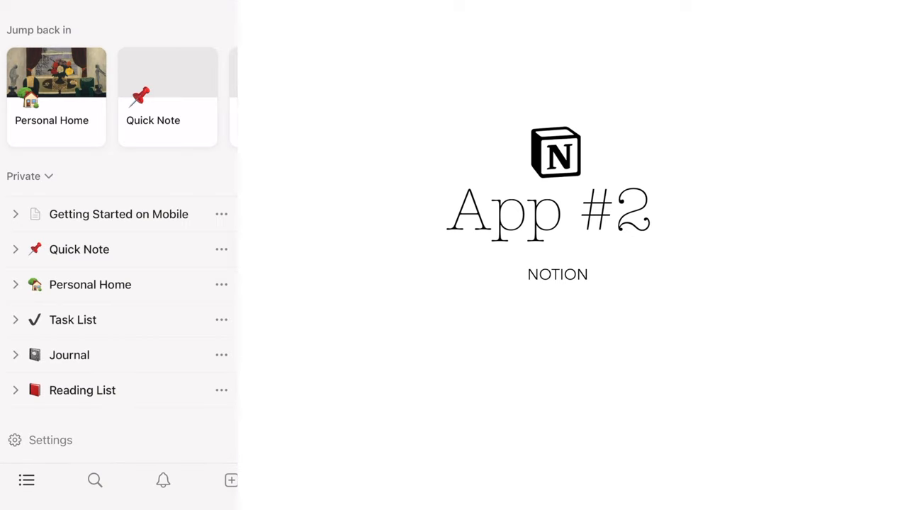
pyautogui.click(73, 320)
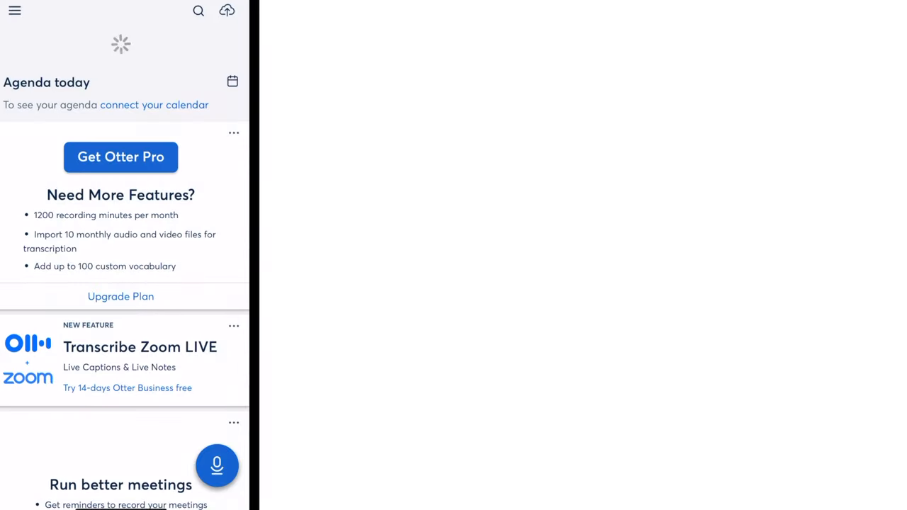
# - Open a recorded Otter conversation to view its transcript, keywords and playback timeline
pyautogui.scroll(-3)
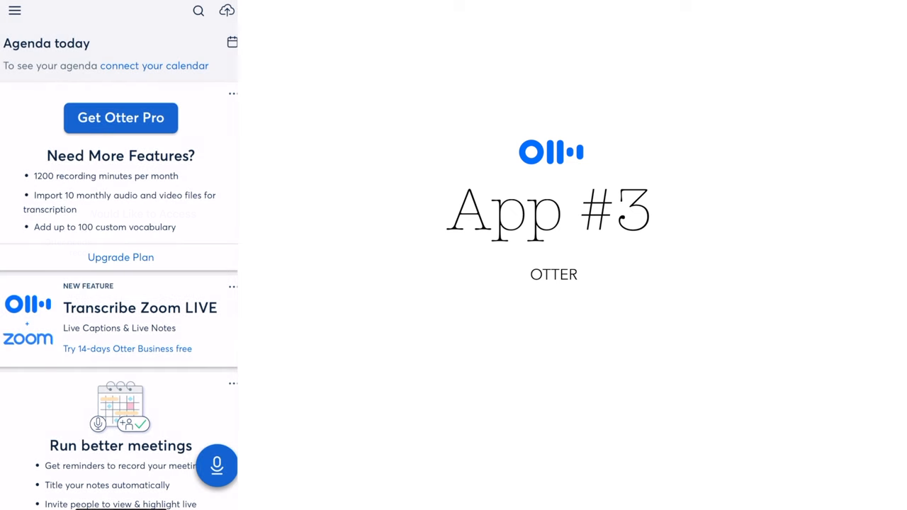
pyautogui.click(217, 466)
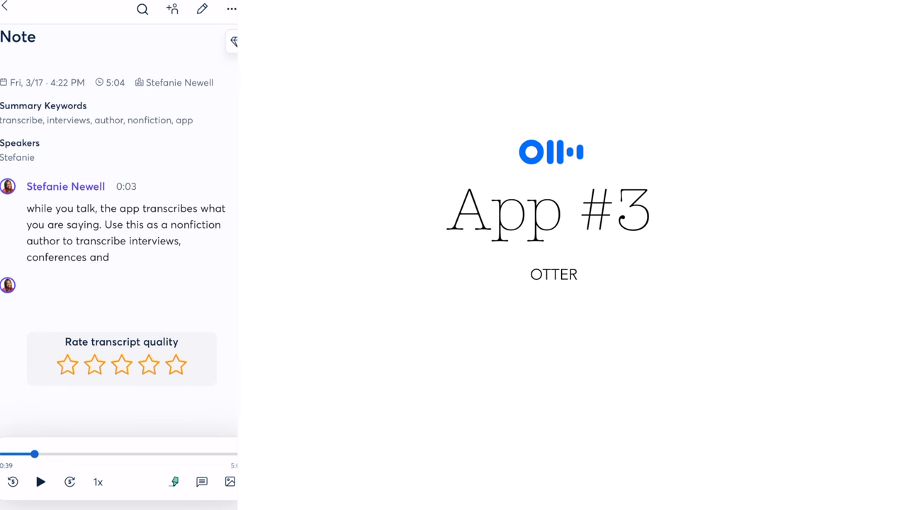
pyautogui.click(231, 8)
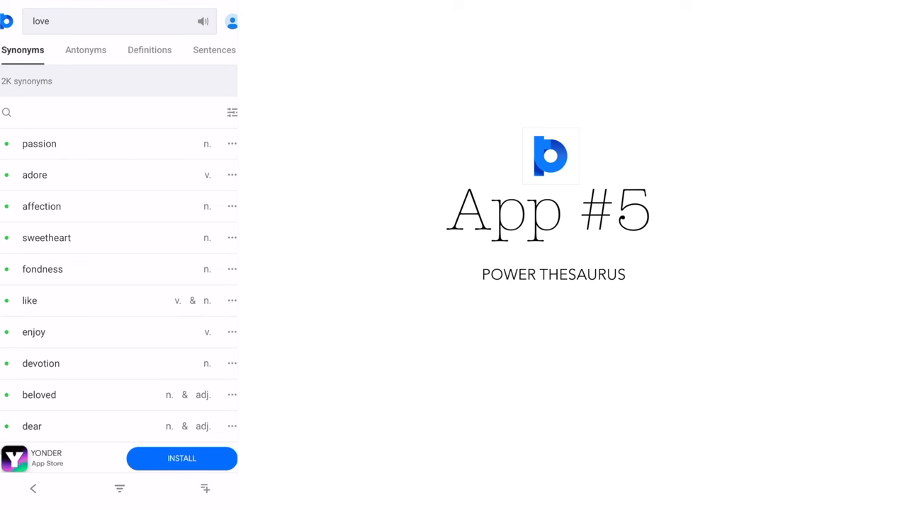
# - Switch to the Definitions tab for 'love' in Power Thesaurus
pyautogui.click(150, 50)
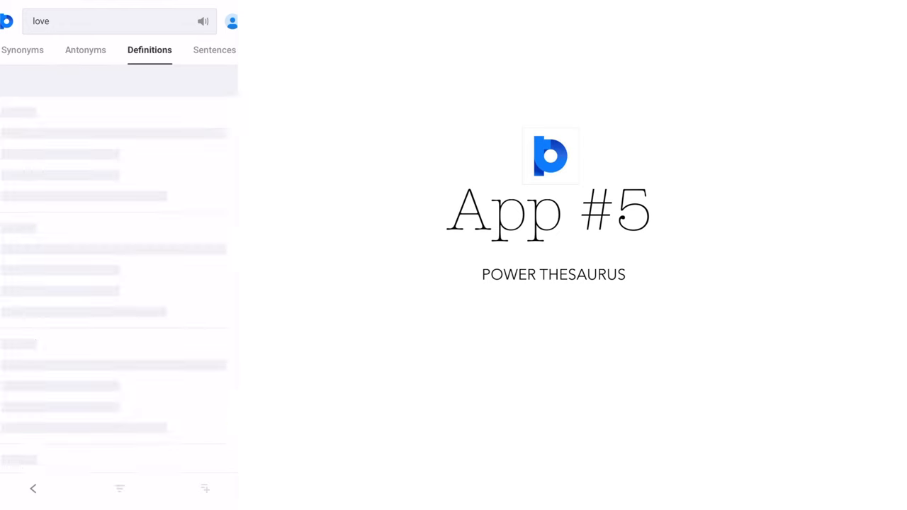